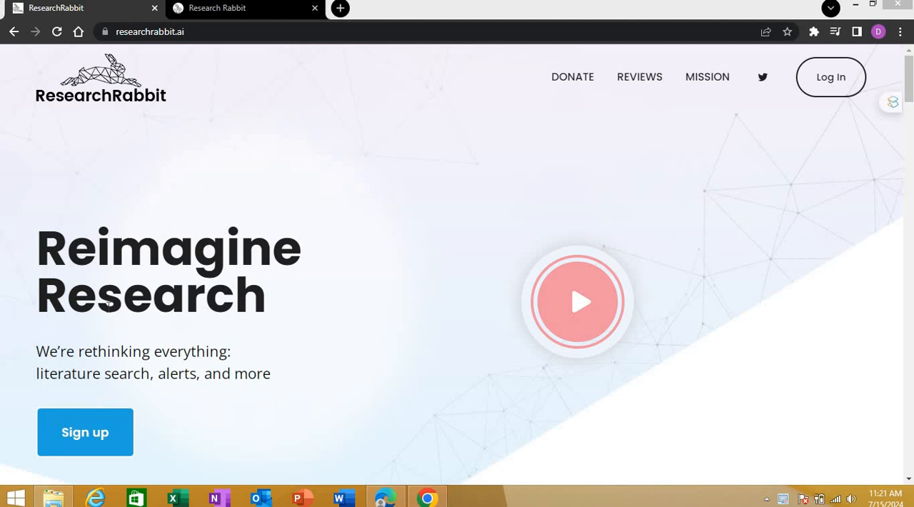
mouse_move(99, 470)
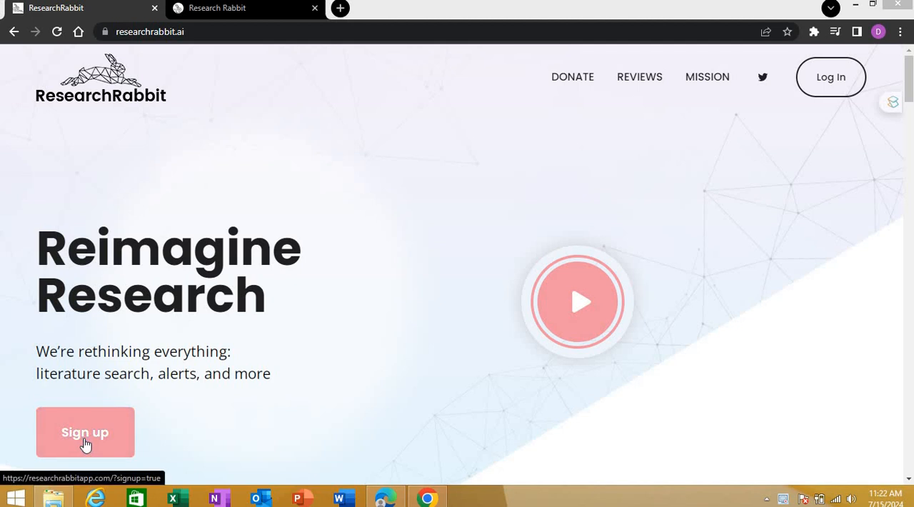
mouse_move(296, 139)
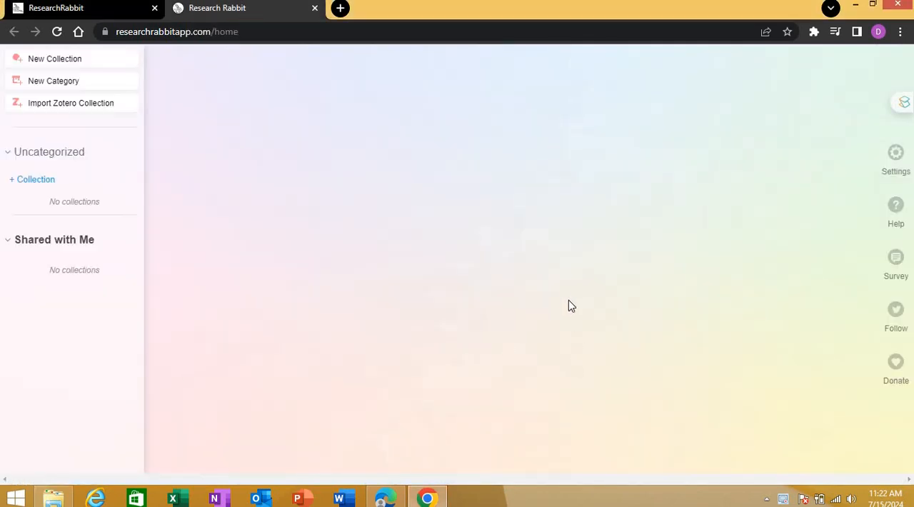
mouse_move(568, 300)
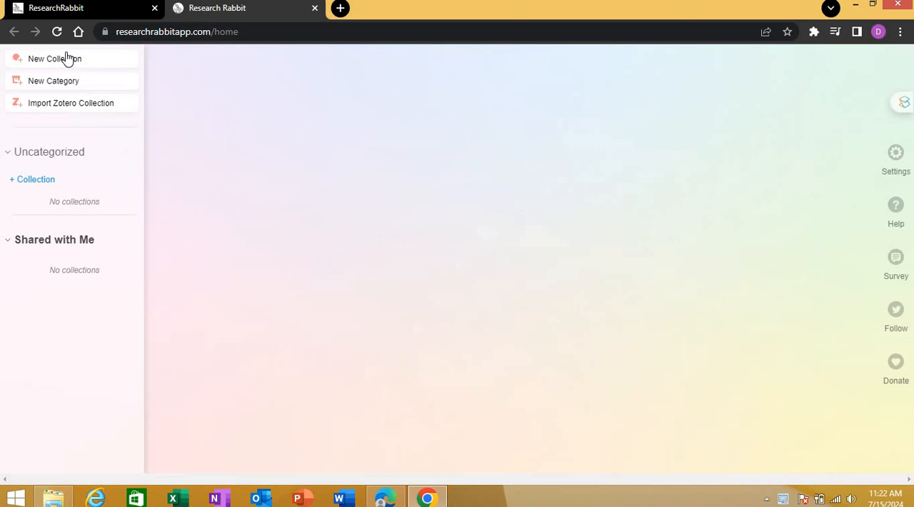
mouse_move(69, 60)
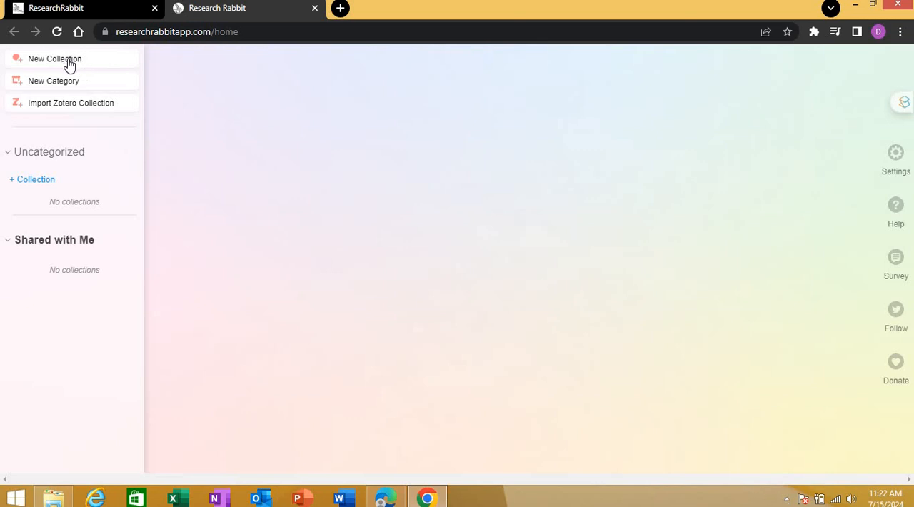
mouse_move(76, 86)
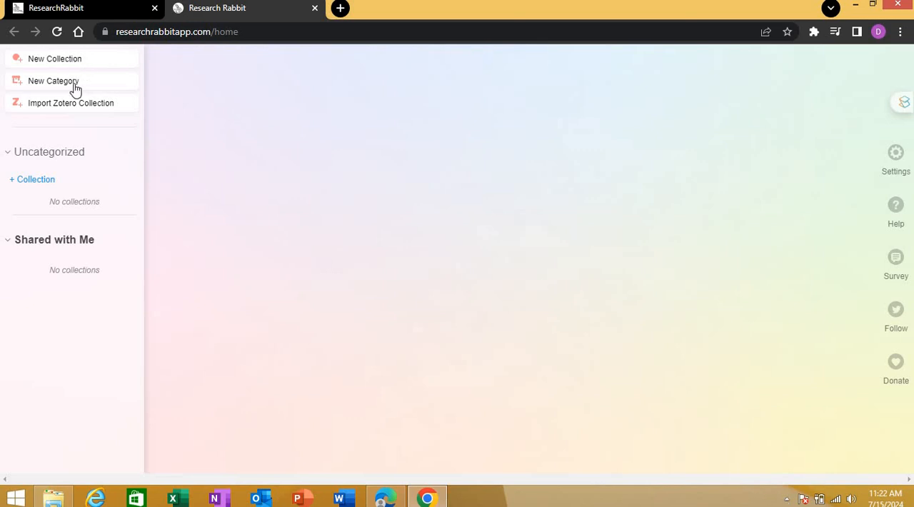
mouse_move(78, 103)
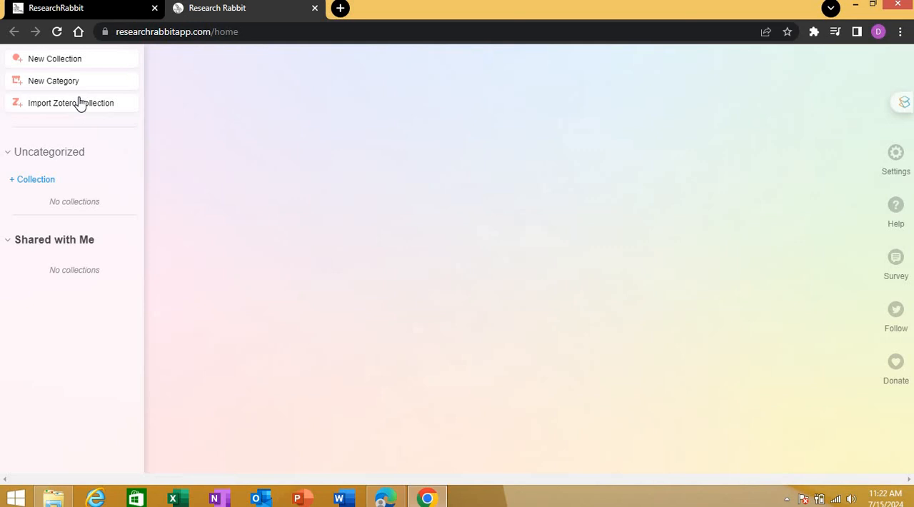
mouse_move(93, 117)
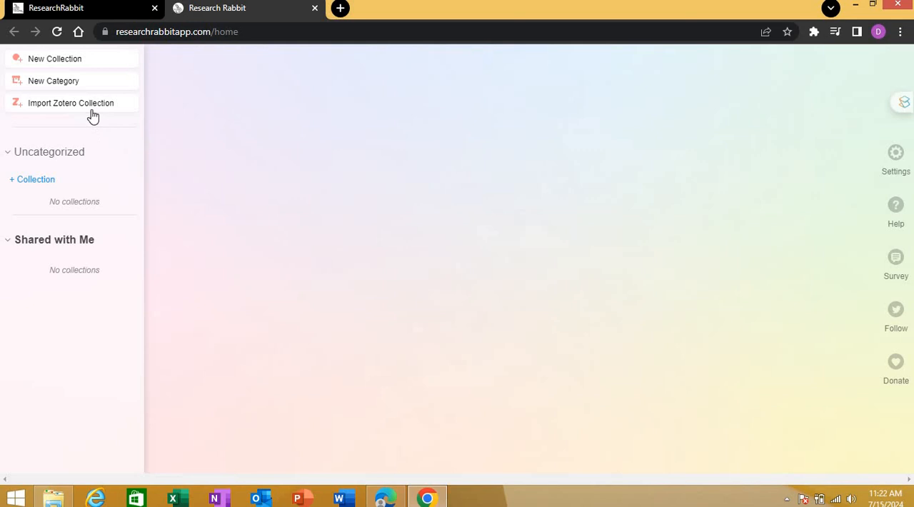
Start syncing the Zotero collection 'xyz' from the Import Zotero Collection dialog.
click(70, 103)
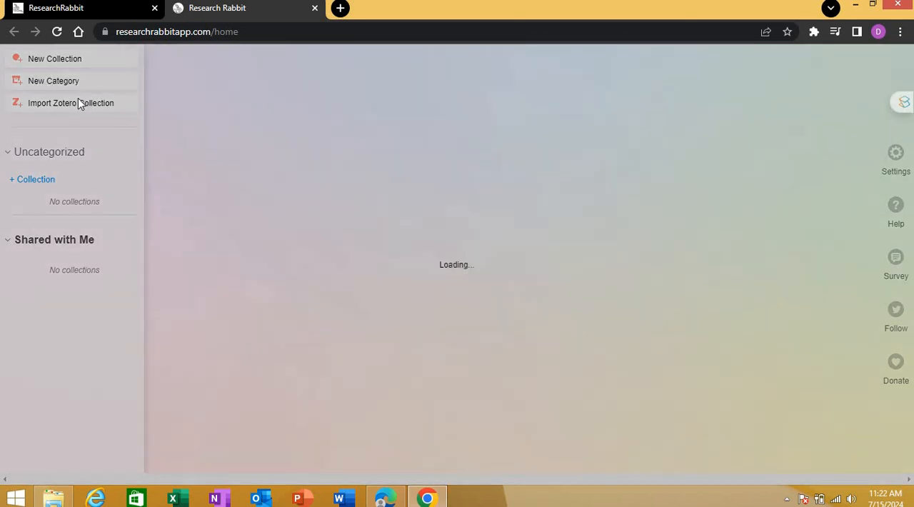
click(70, 103)
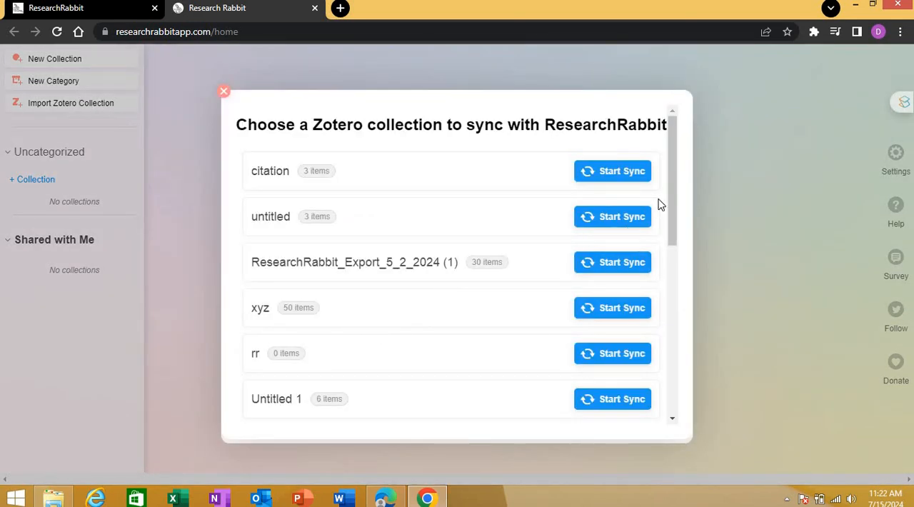
scroll(down, 3)
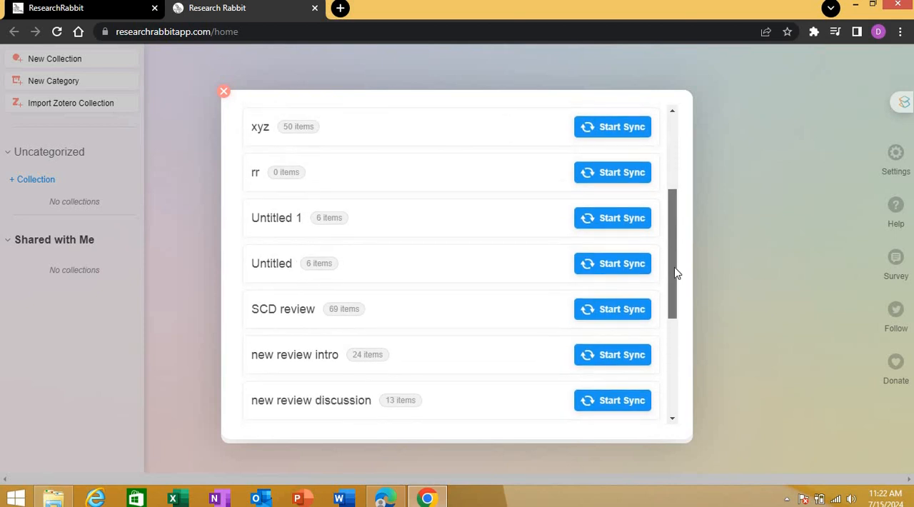
scroll(down, 3)
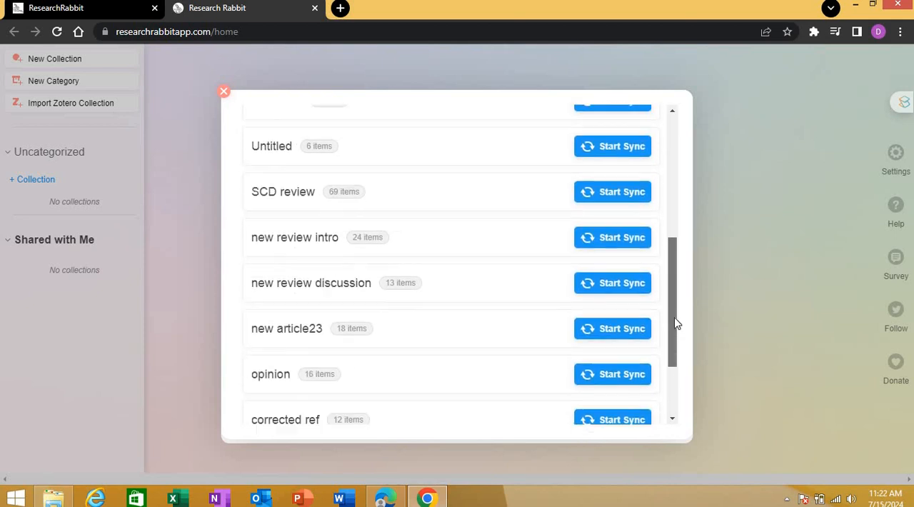
scroll(down, 3)
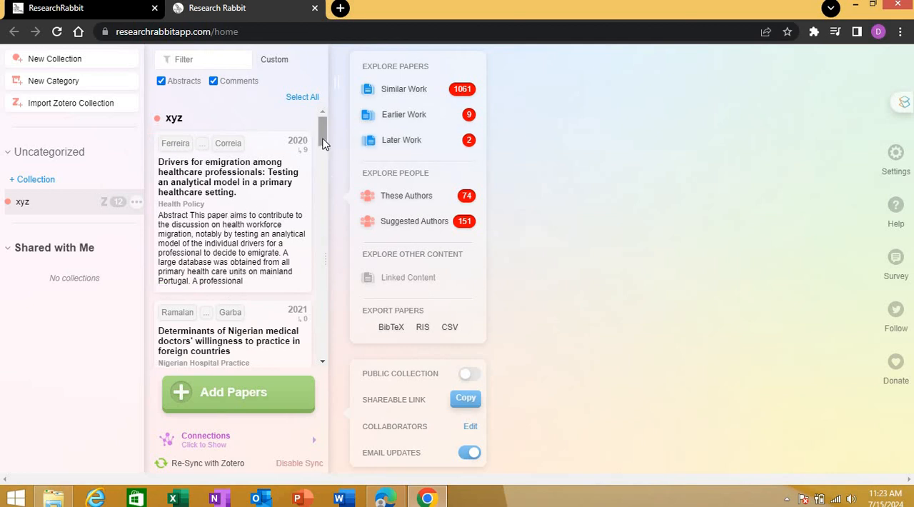
scroll(down, 3)
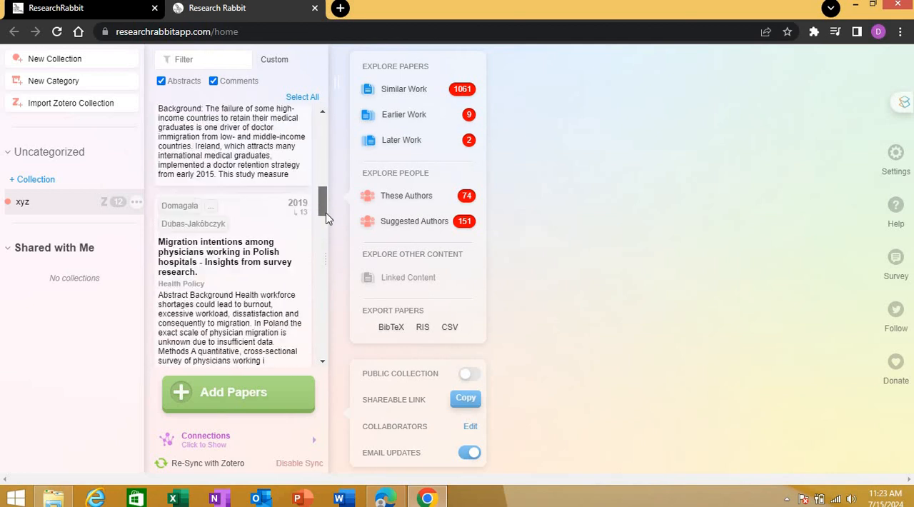
scroll(down, 3)
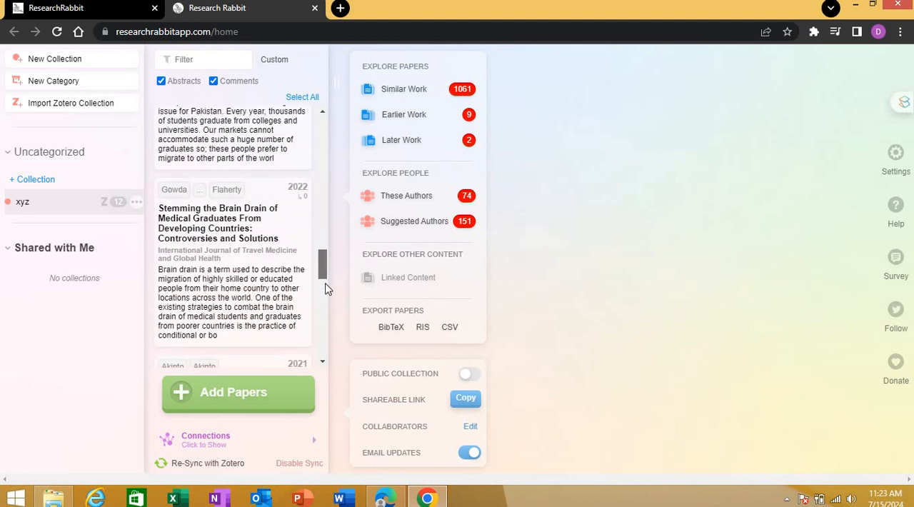
scroll(down, 3)
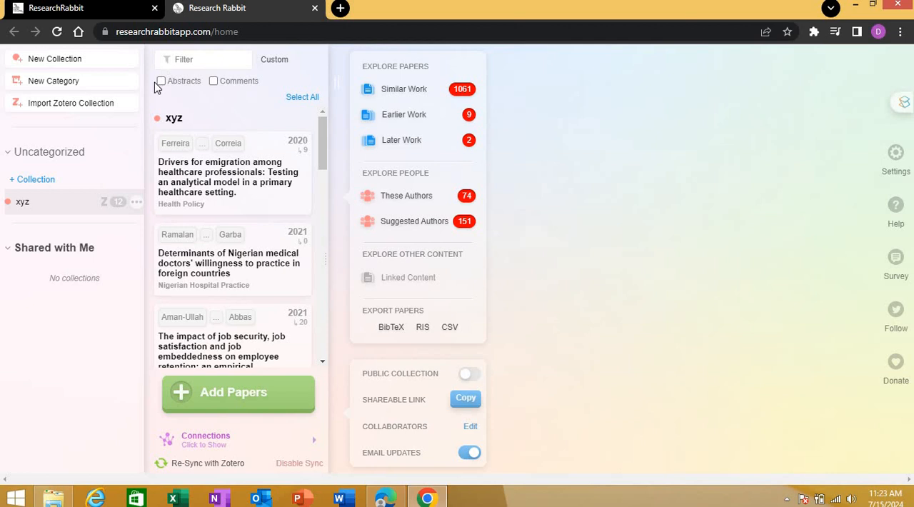
mouse_move(141, 283)
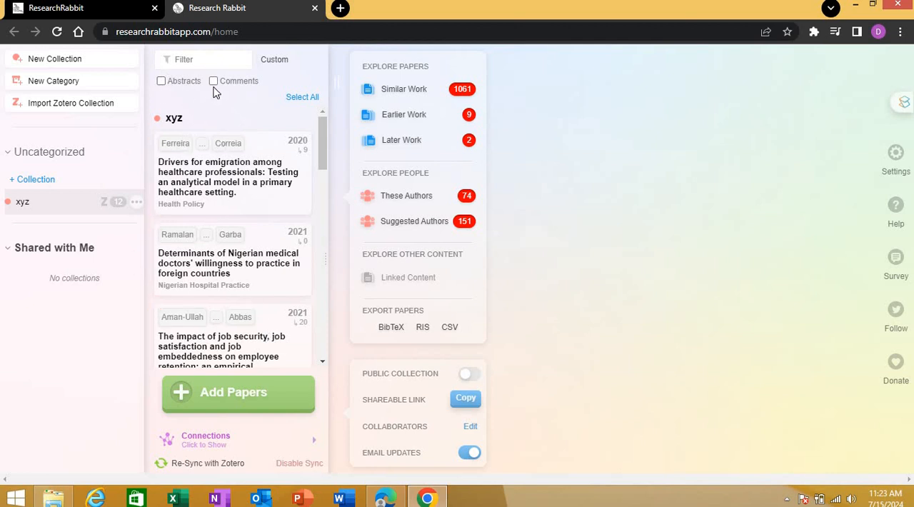
click(213, 80)
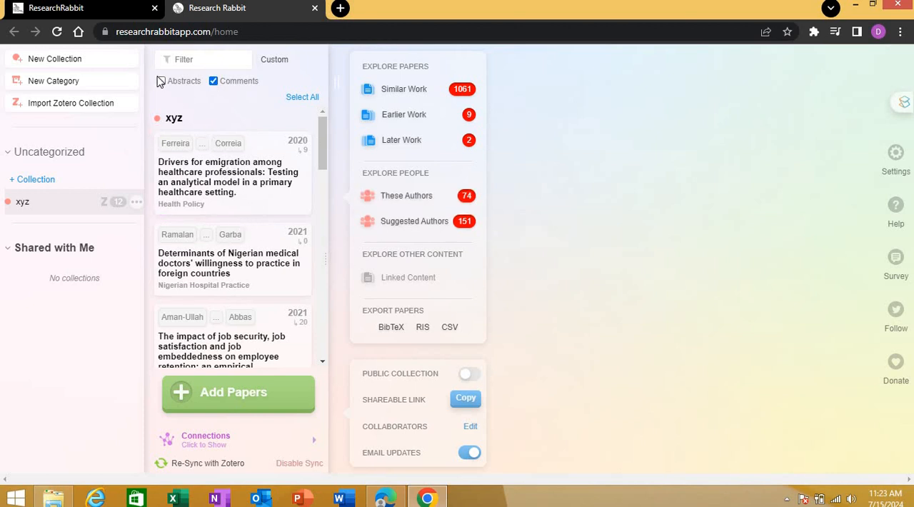
click(160, 80)
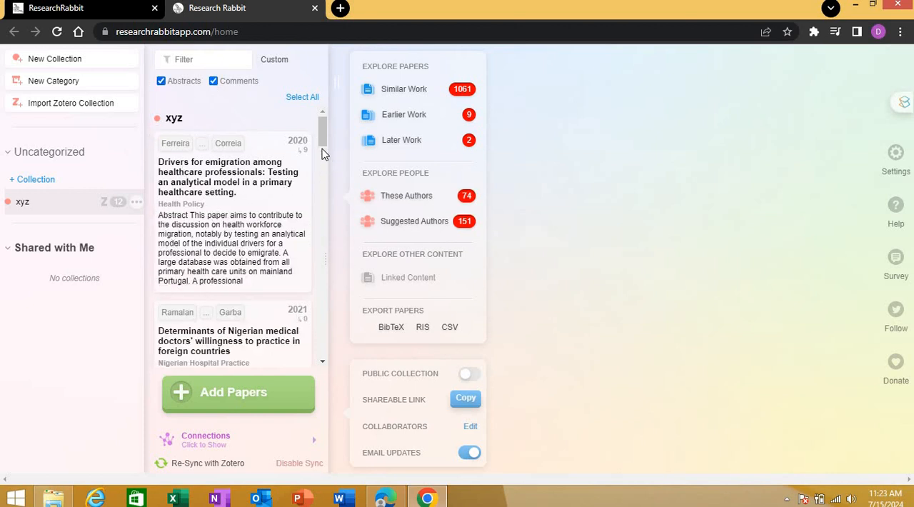
scroll(down, 3)
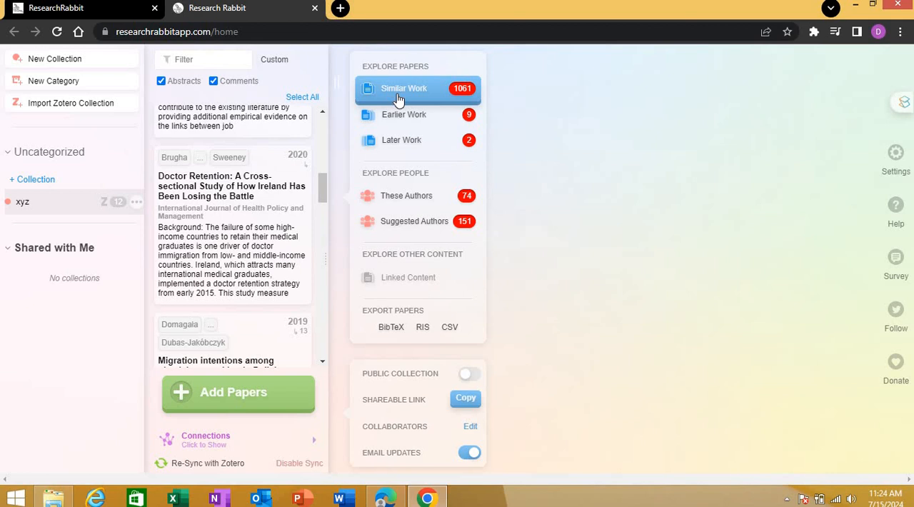
mouse_move(406, 118)
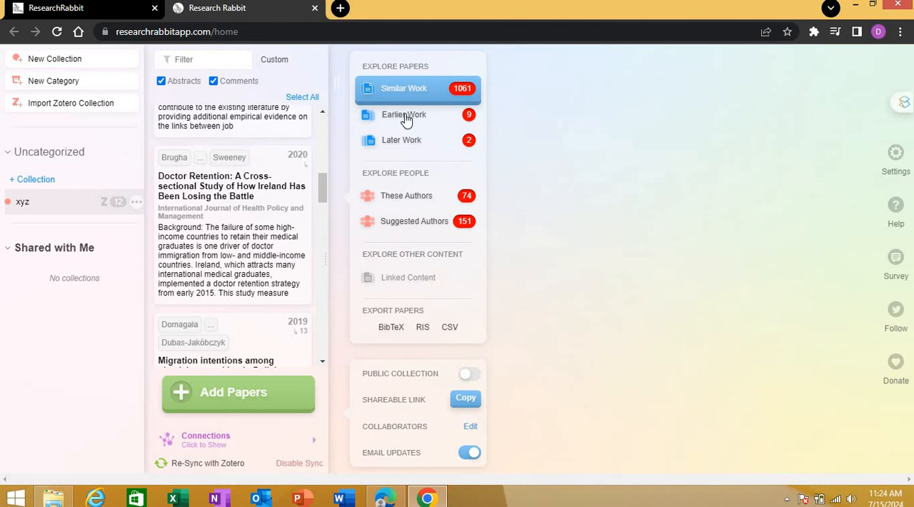
Switch from Earlier Work to Similar Work for the xyz collection.
click(402, 114)
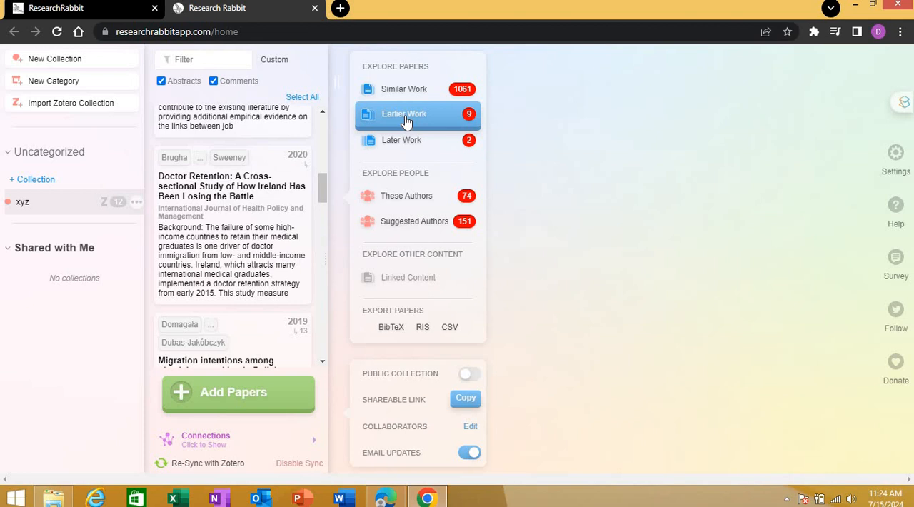
mouse_move(412, 140)
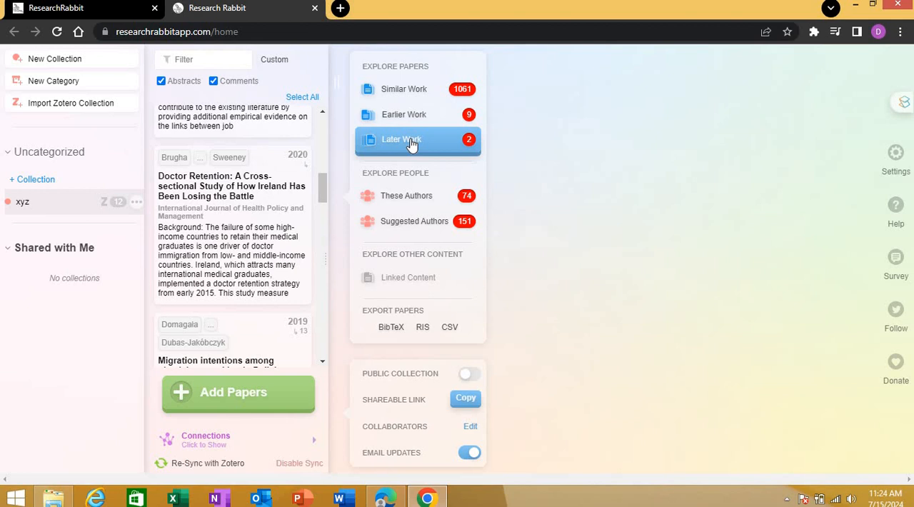
mouse_move(417, 194)
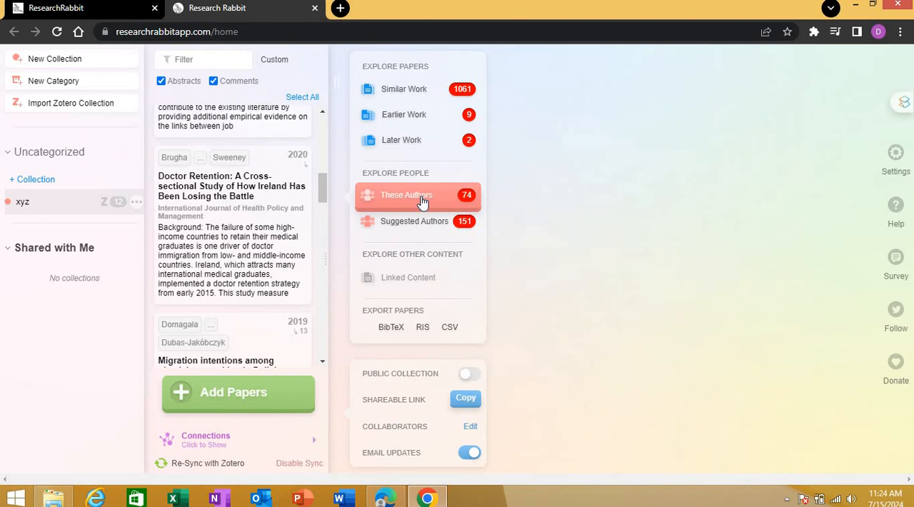
mouse_move(436, 220)
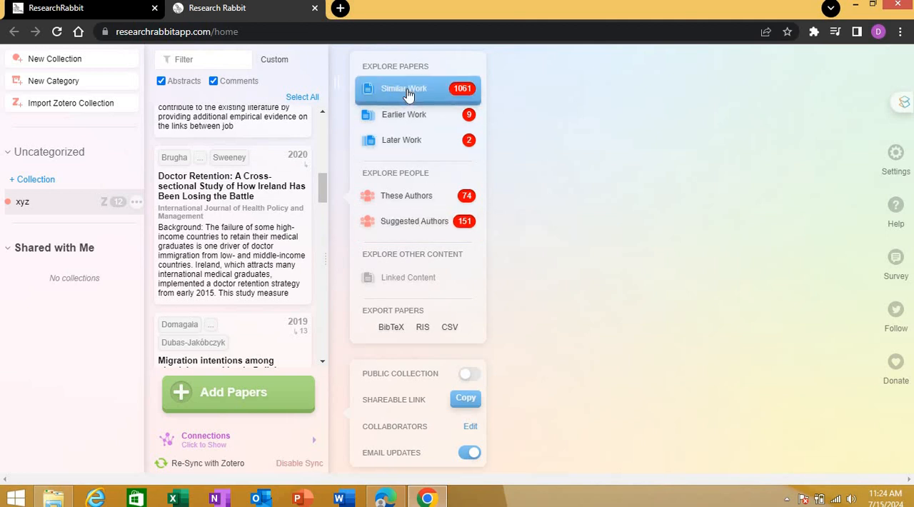
click(403, 89)
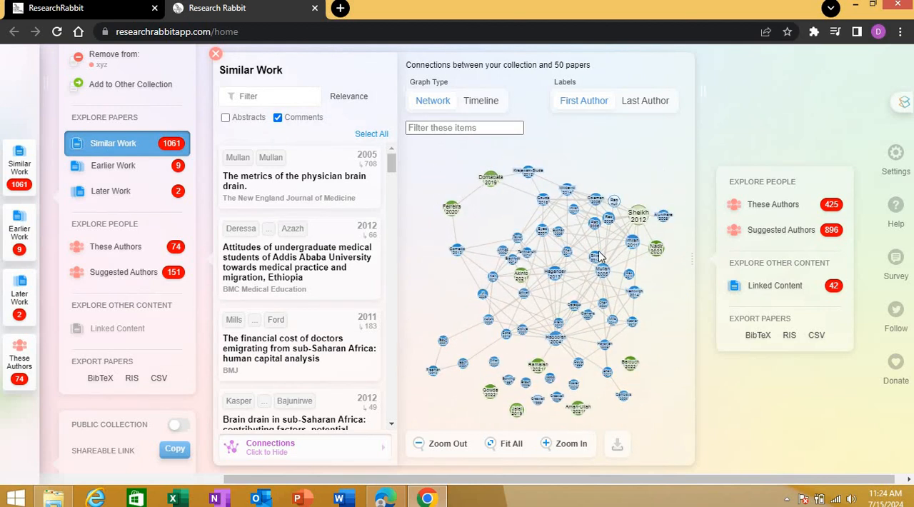
click(457, 251)
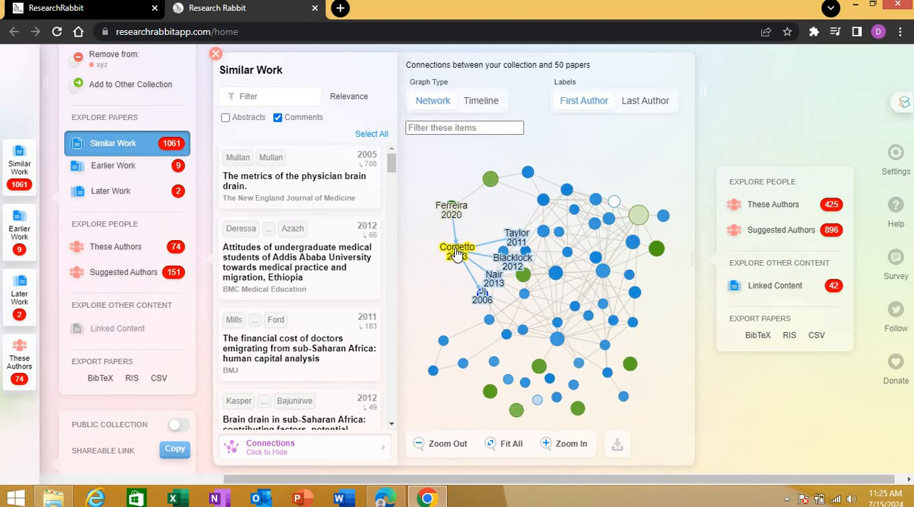
click(566, 443)
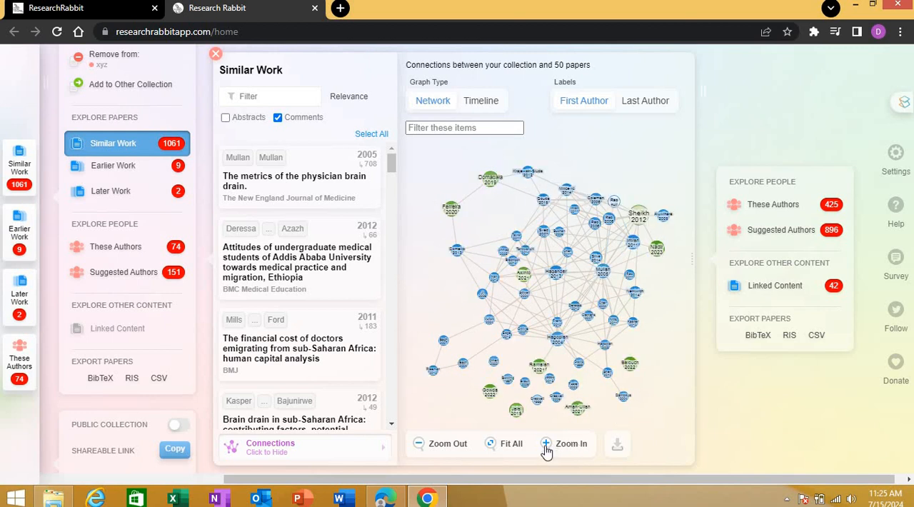
click(564, 443)
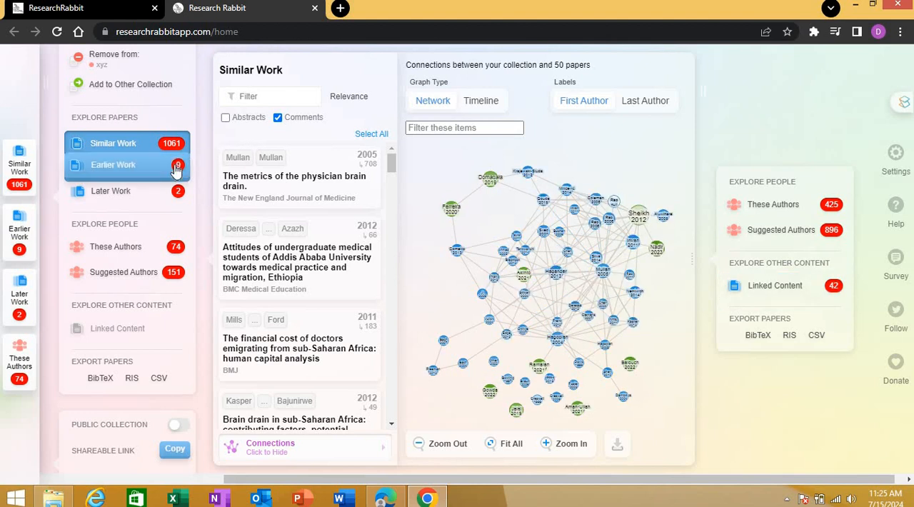
Show Earlier Work for xyz and browse to the Pakistan medical migration paper.
click(112, 164)
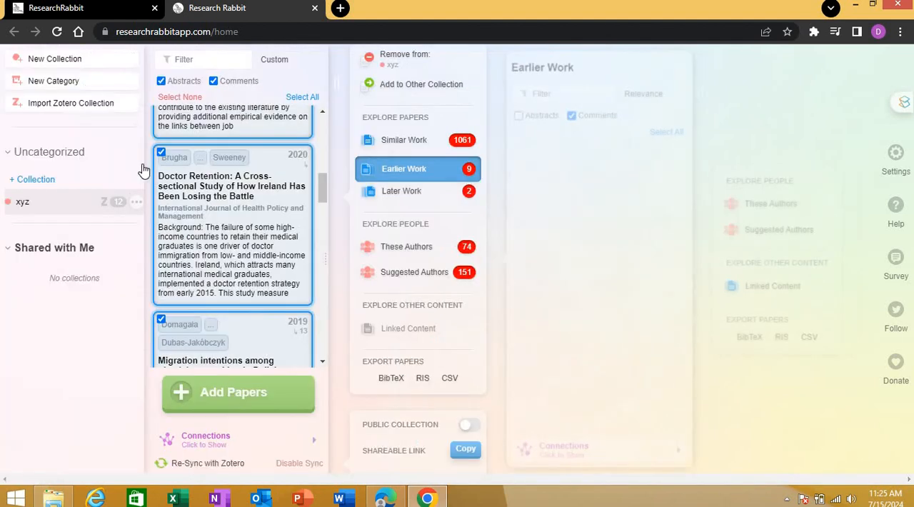
click(403, 169)
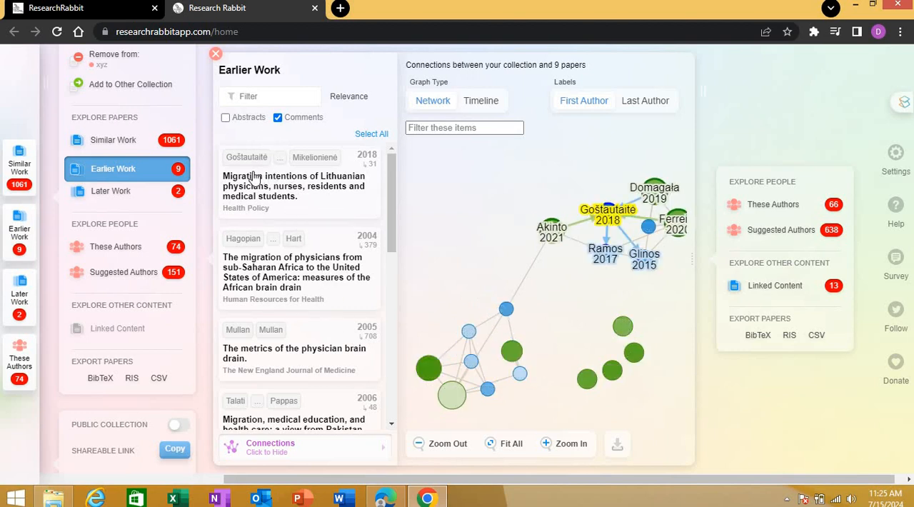
mouse_move(357, 168)
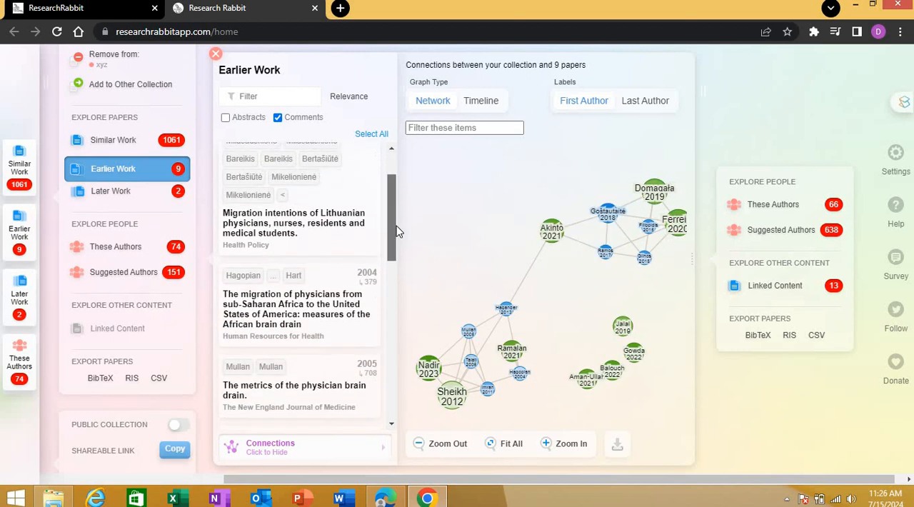
scroll(down, 3)
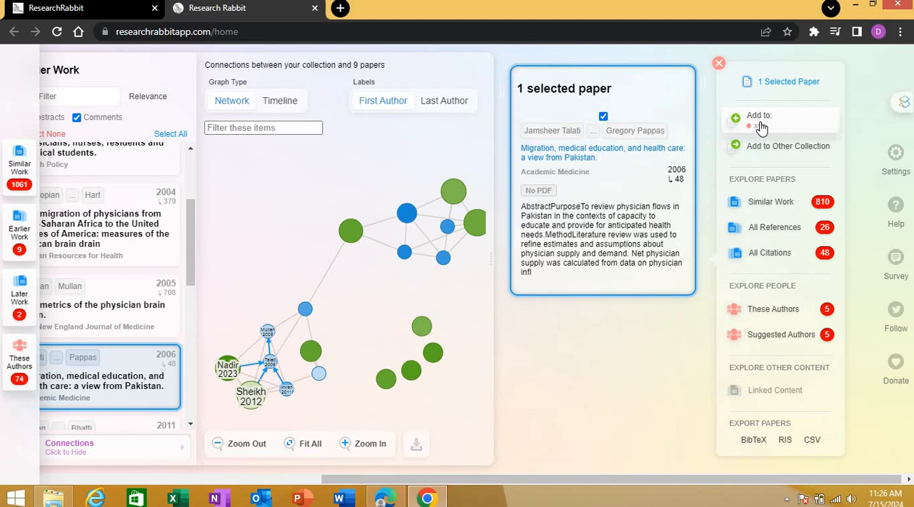
Add the Pakistan medical migration paper to xyz and begin adding a new paper.
click(758, 117)
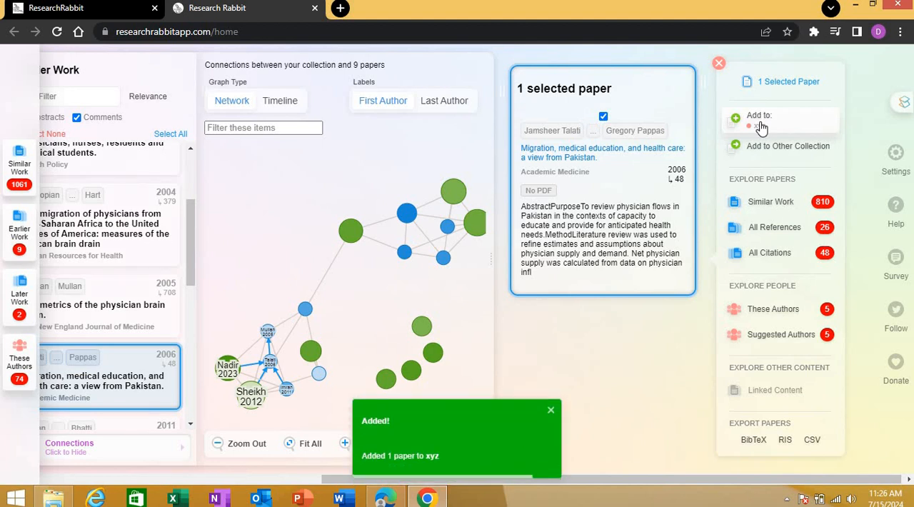
click(758, 117)
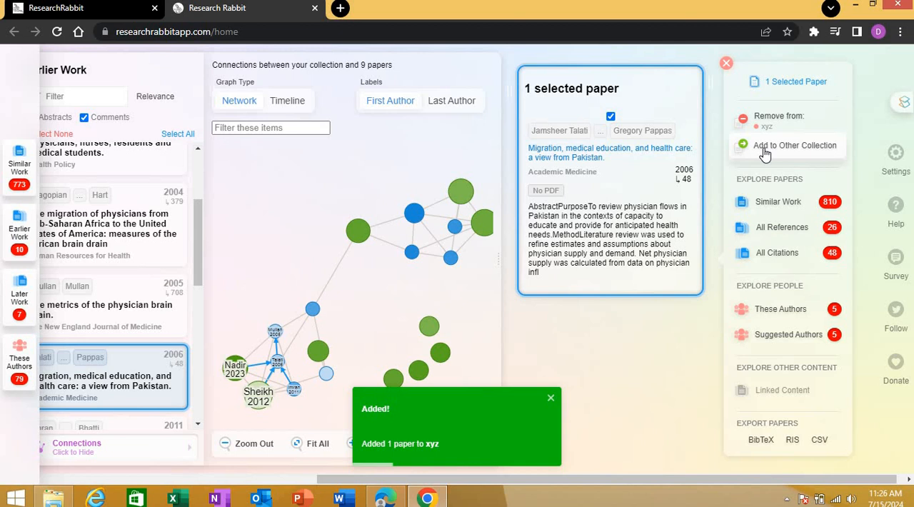
click(551, 397)
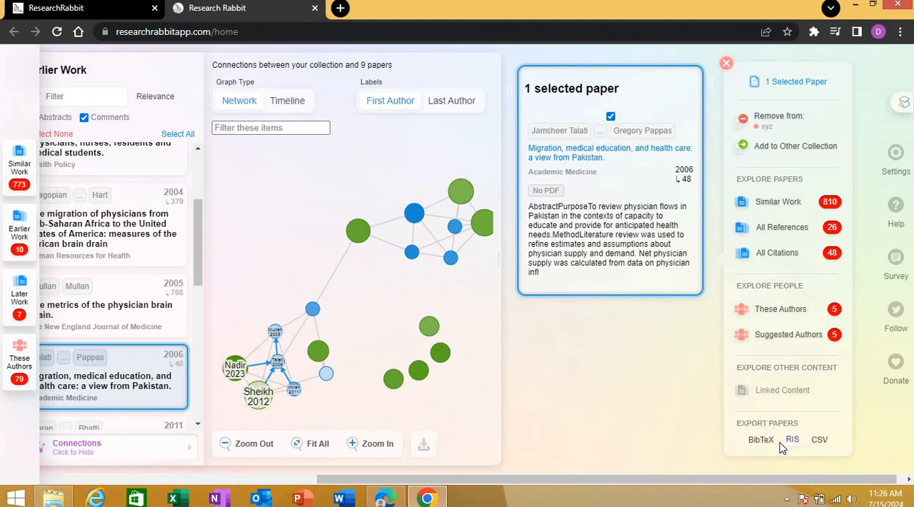
mouse_move(761, 440)
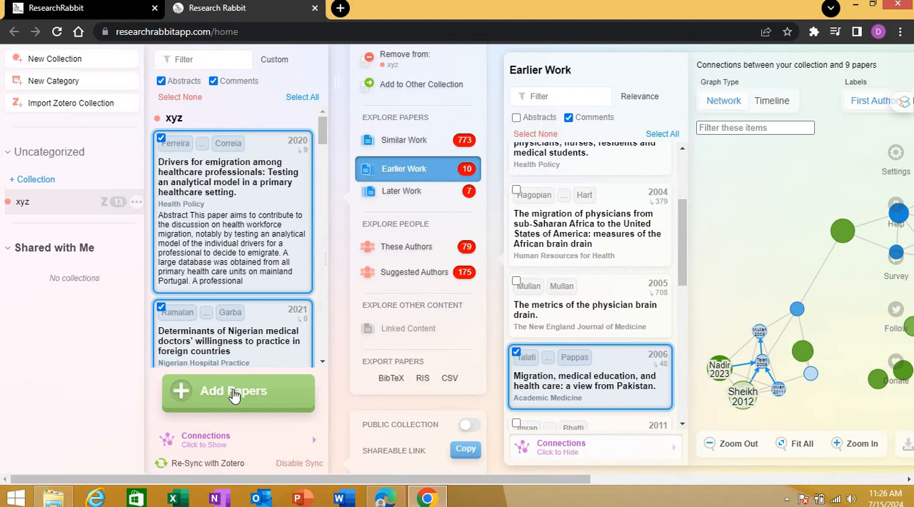
click(234, 391)
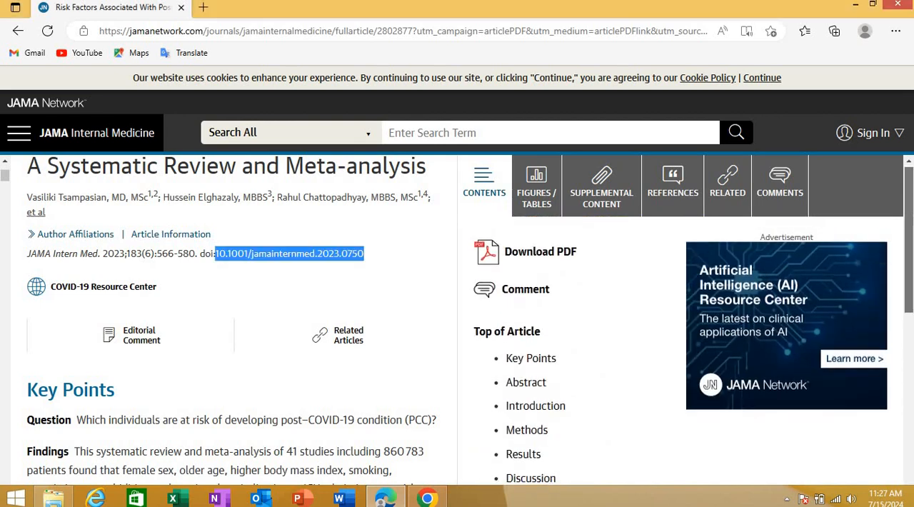
Copy the DOI 10.1001/jamainternmed.2023.0750 from the JAMA article page.
scroll(up, 3)
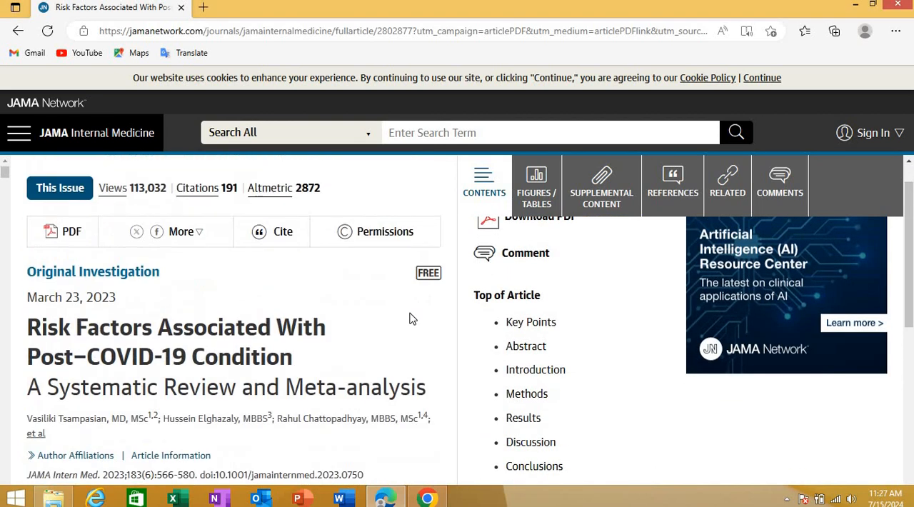
scroll(down, 3)
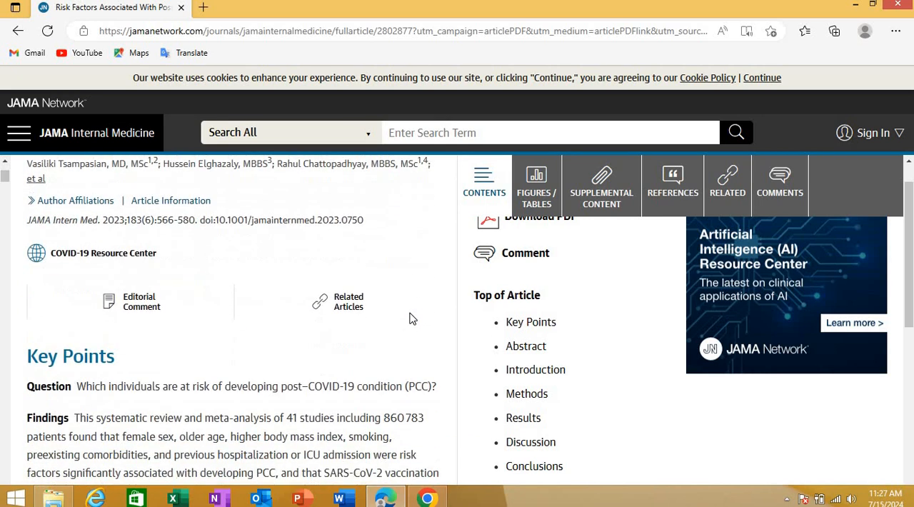
scroll(down, 3)
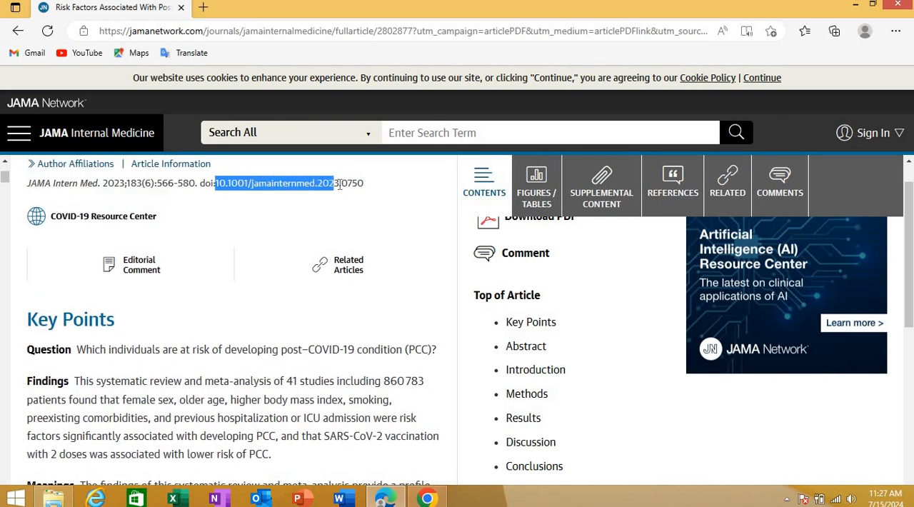
right_click(275, 183)
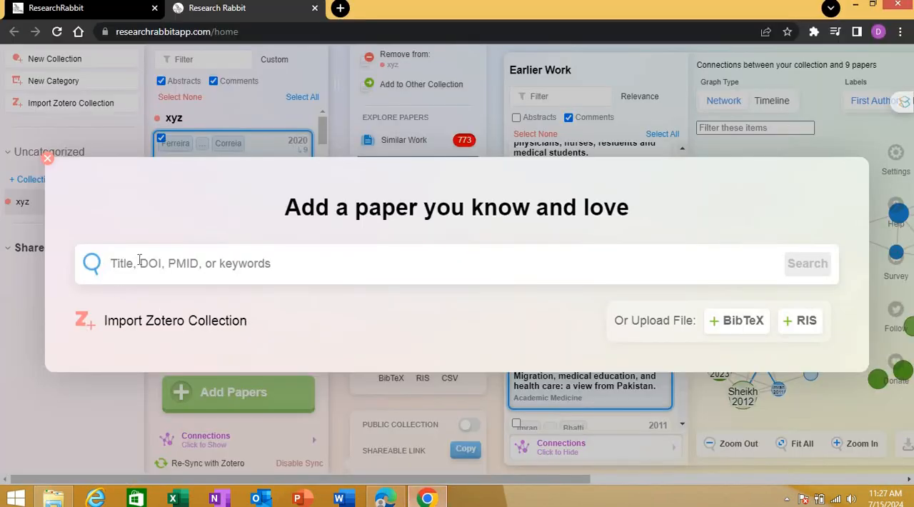
Submit the DOI 10.1001/jamainternmed.2023.0750 for direct adding.
text(10.1001/jamainternmed.2023.0750)
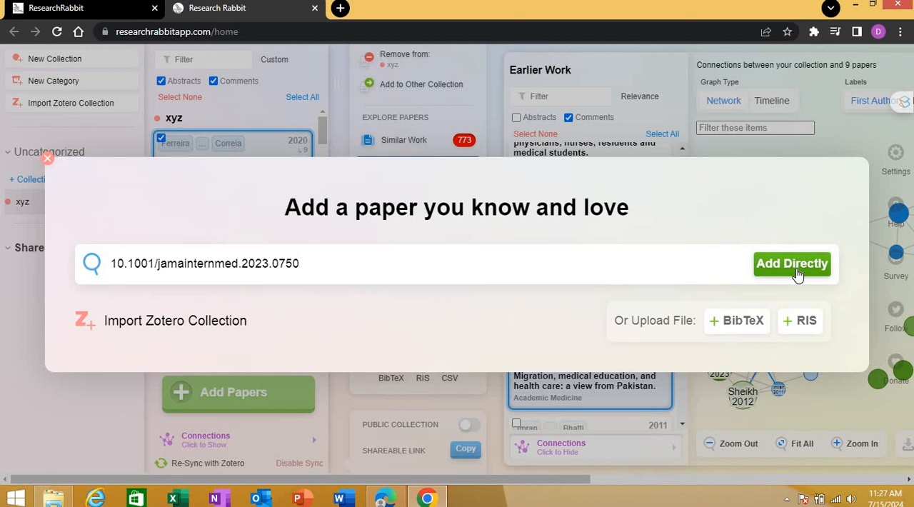
click(792, 262)
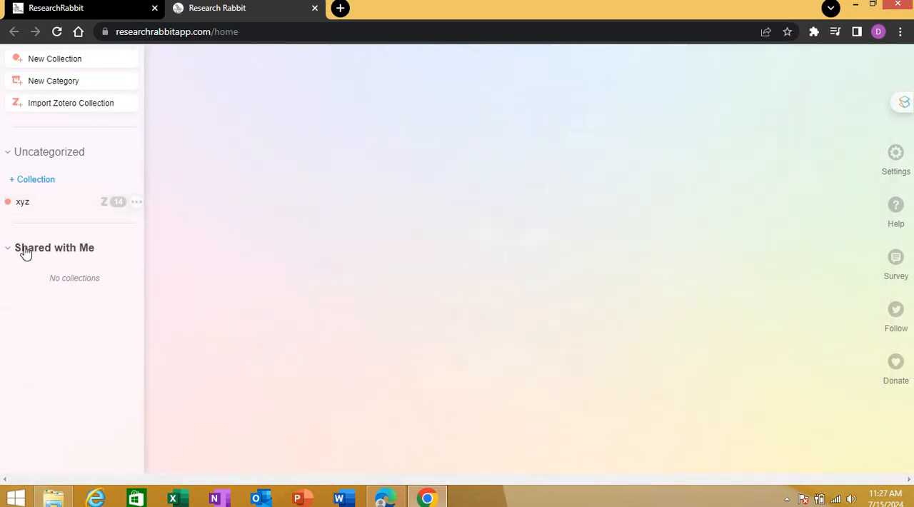
Create a new collection named 'zz' ready for adding papers.
click(23, 202)
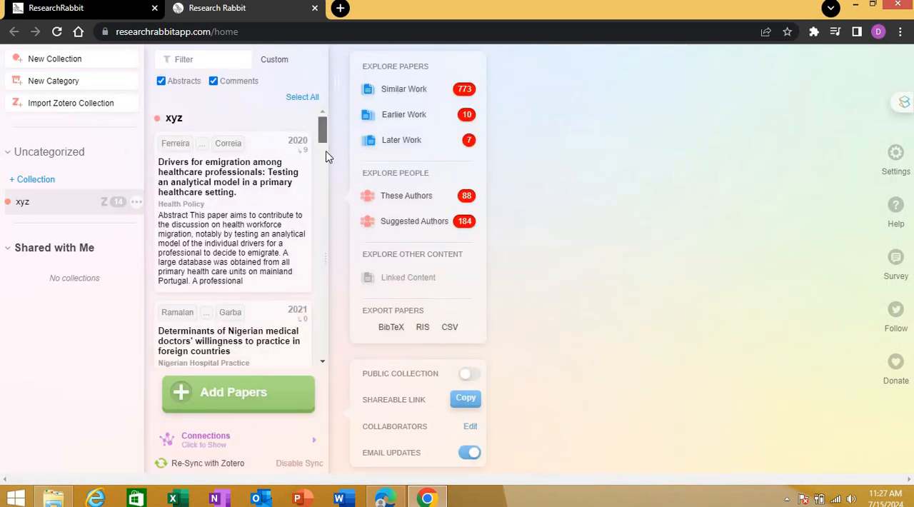
scroll(down, 3)
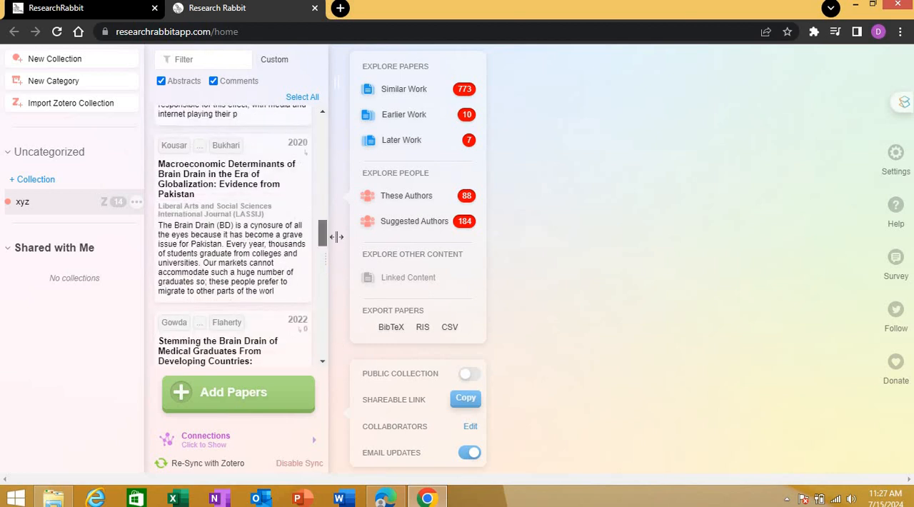
mouse_move(117, 200)
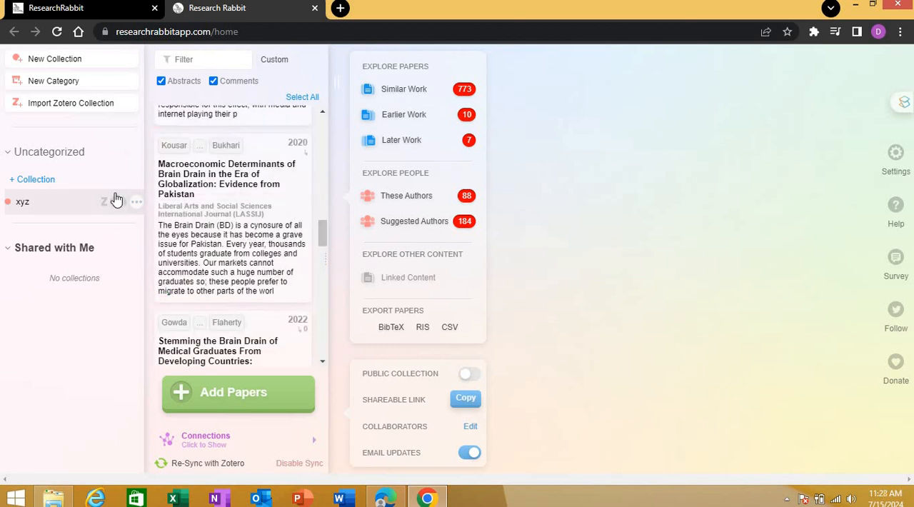
click(137, 201)
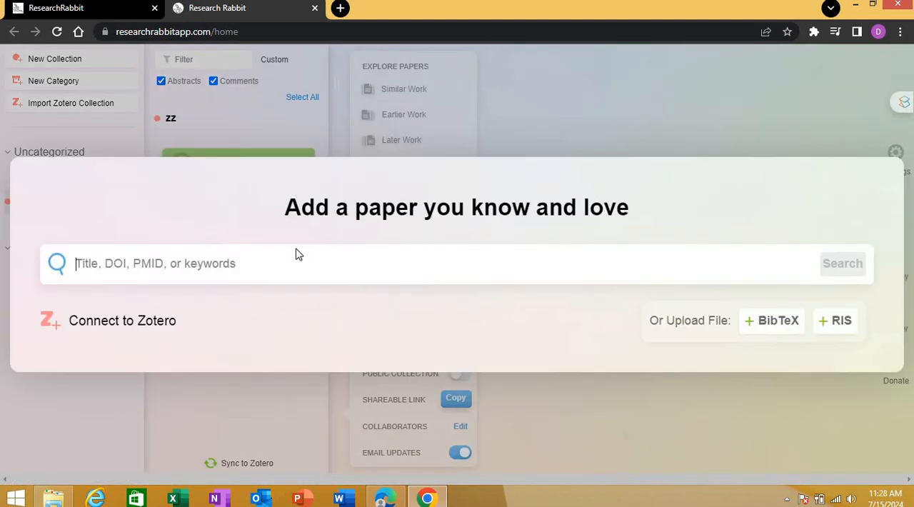
Add the paper with DOI 10.1001/jamainternmed.2023.0750 directly to collection zz.
text(10.1001/jamainternmed.2023.0750)
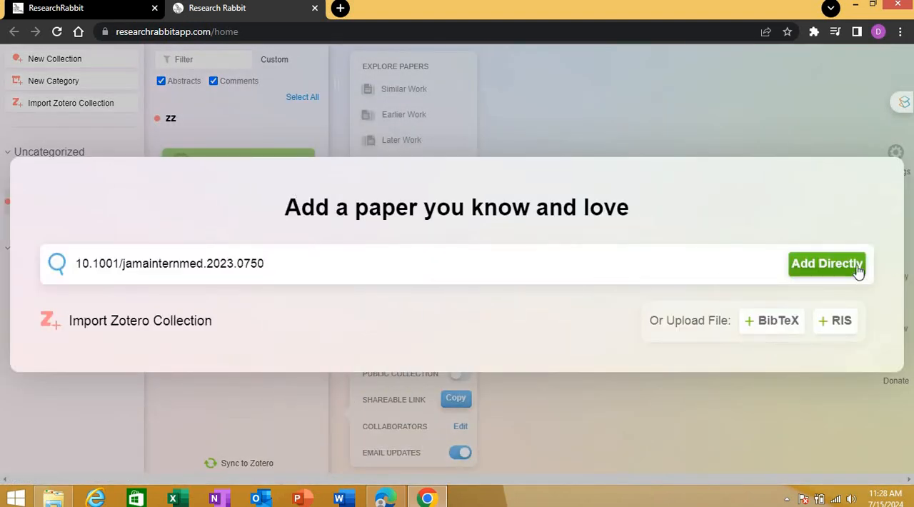
click(825, 263)
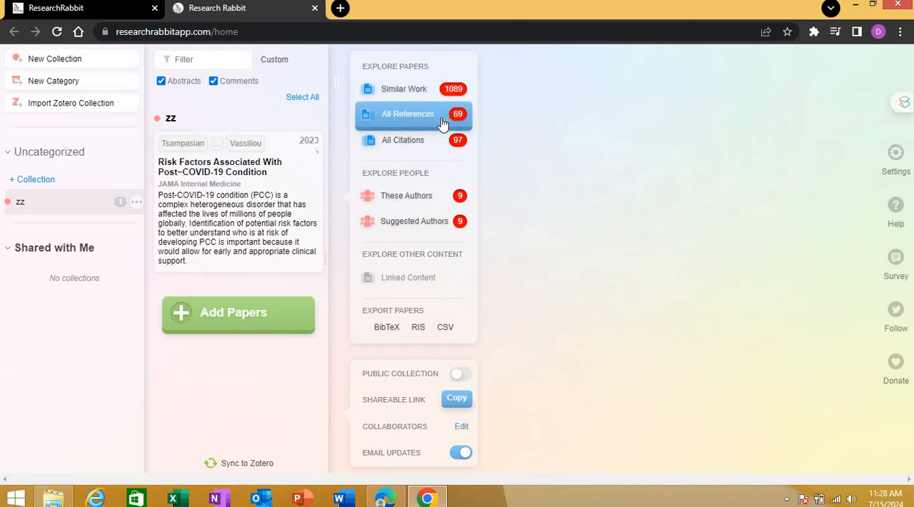
mouse_move(428, 122)
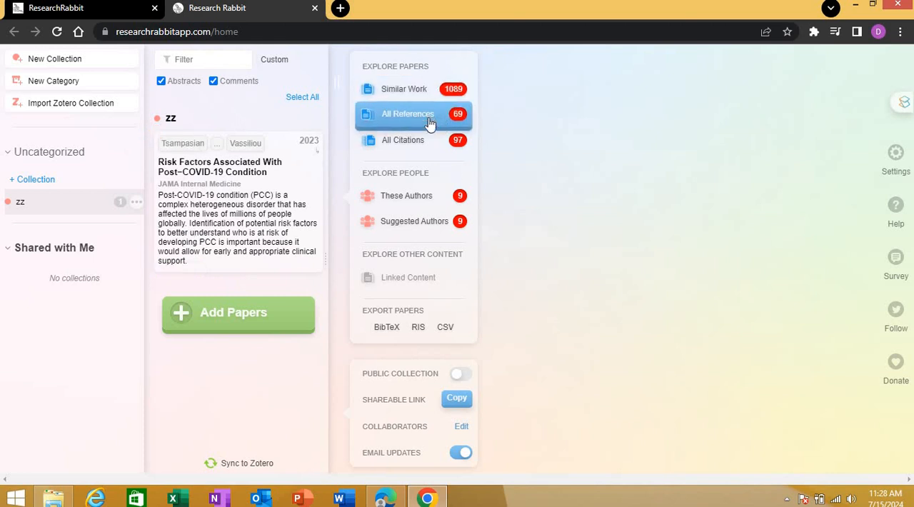
mouse_move(413, 140)
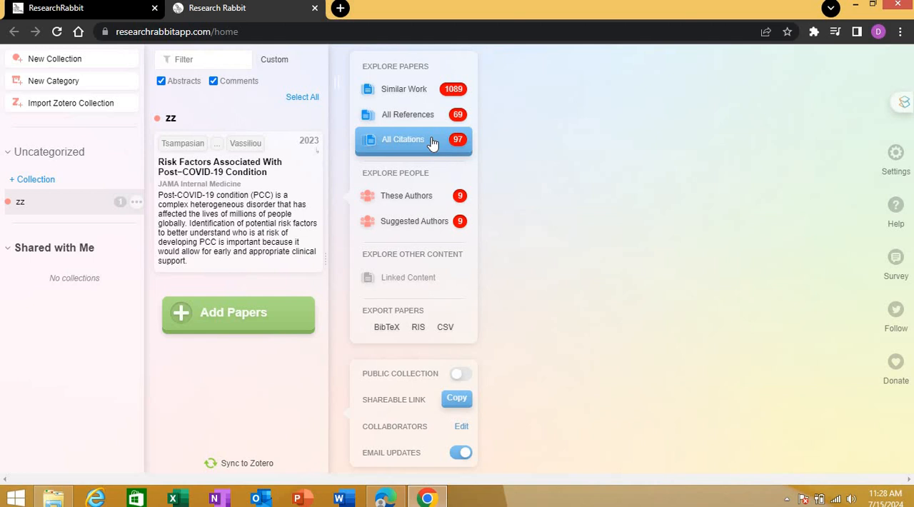
mouse_move(412, 413)
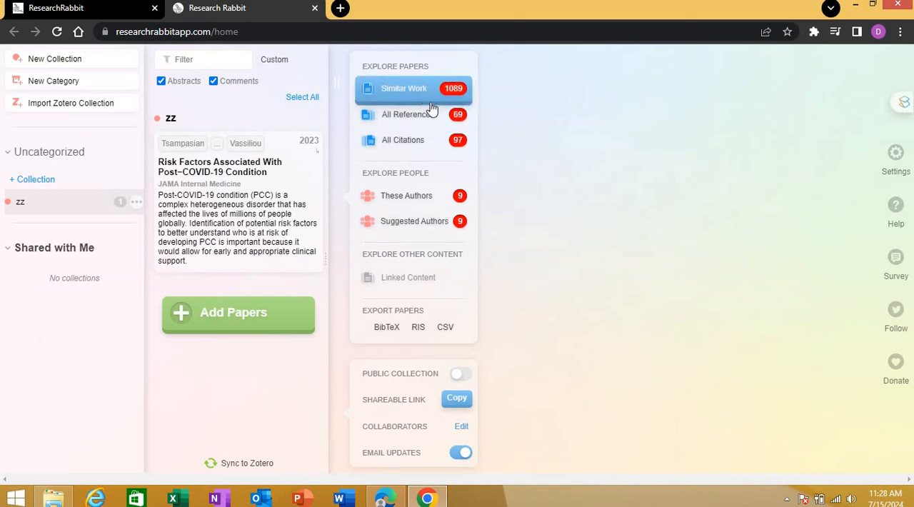
click(407, 115)
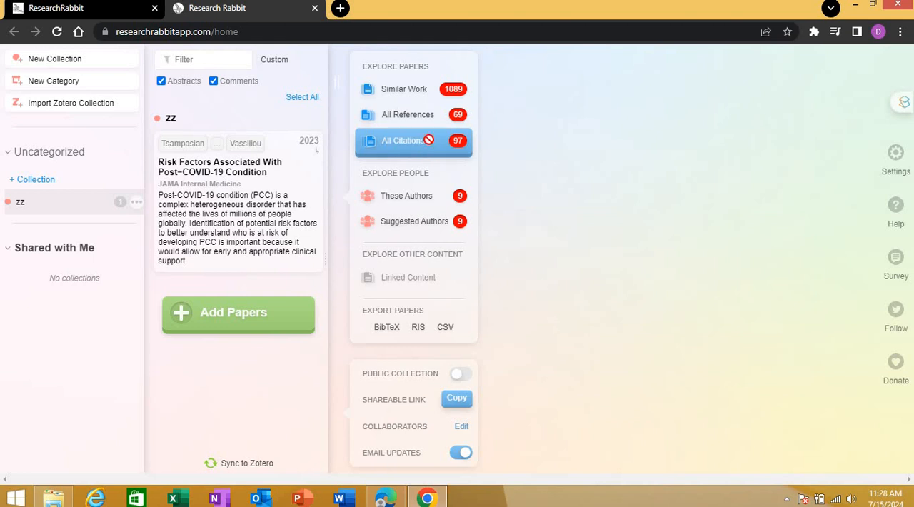
Show All Citations of the added paper with their connection network.
click(403, 140)
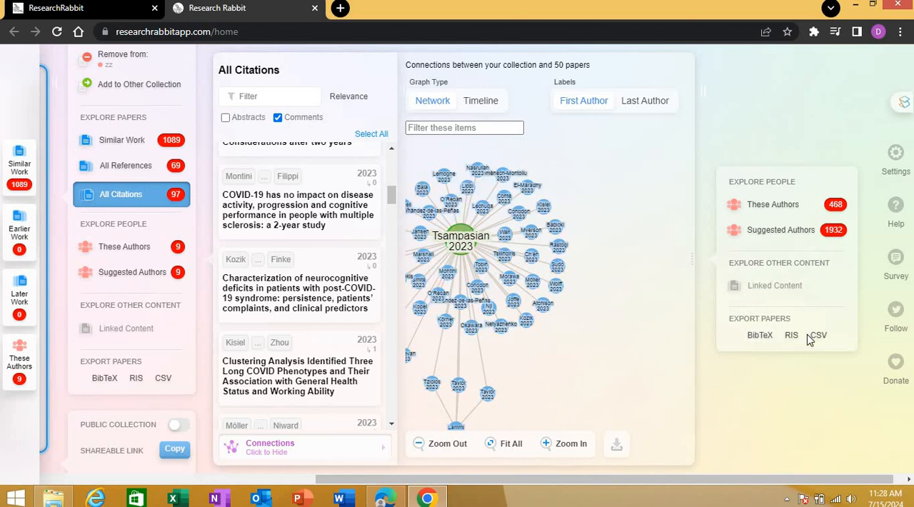
mouse_move(760, 334)
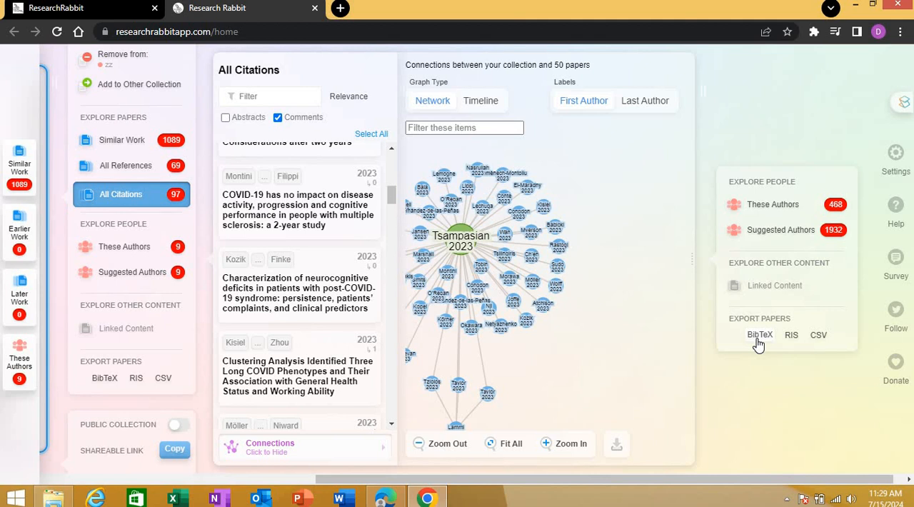
mouse_move(750, 342)
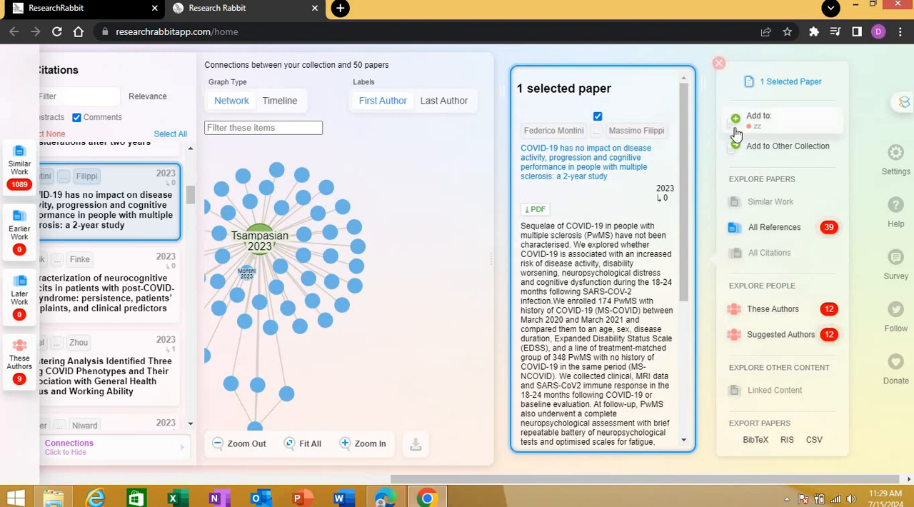
View the COVID-19 and multiple sclerosis citing paper and add it to zz.
click(736, 121)
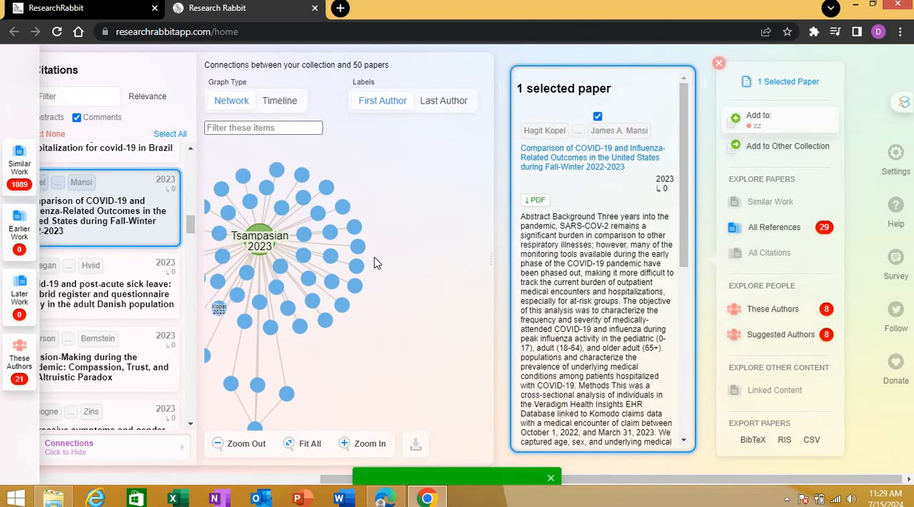
click(757, 120)
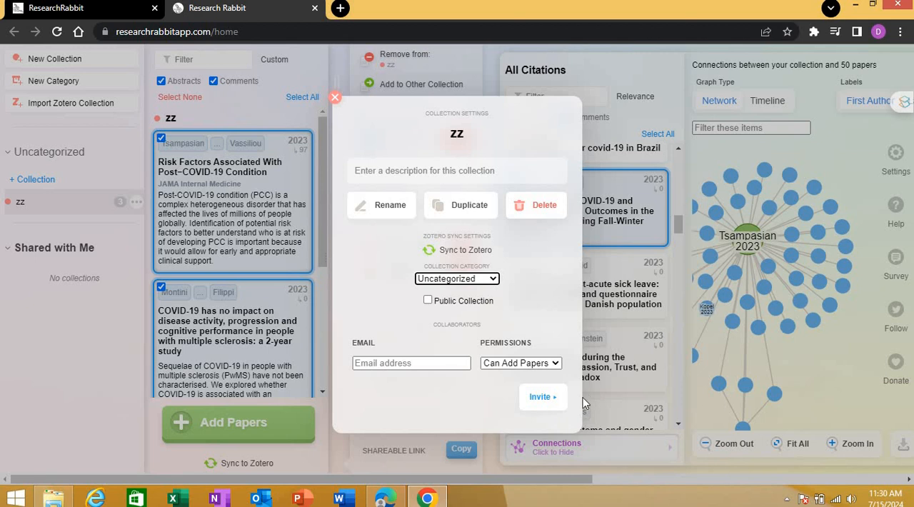
Confirm the addition and close the zz Collection Settings dialog.
click(543, 397)
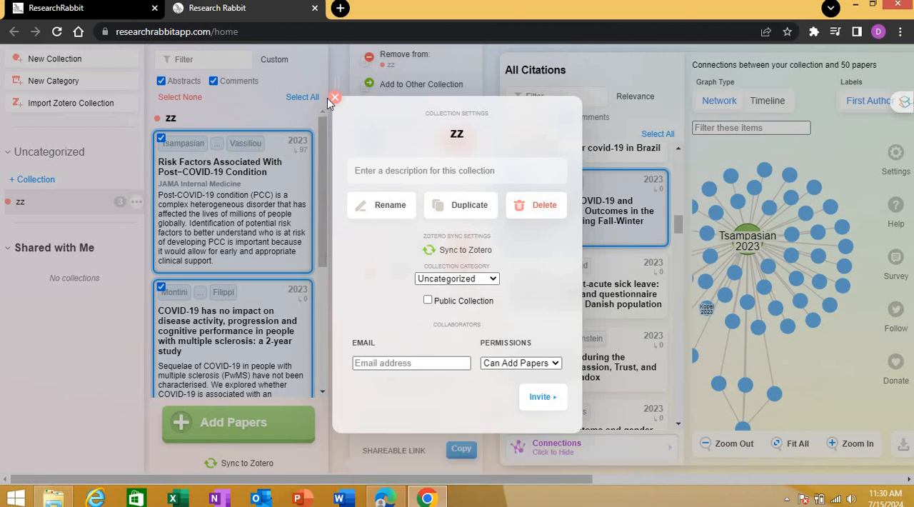
click(335, 97)
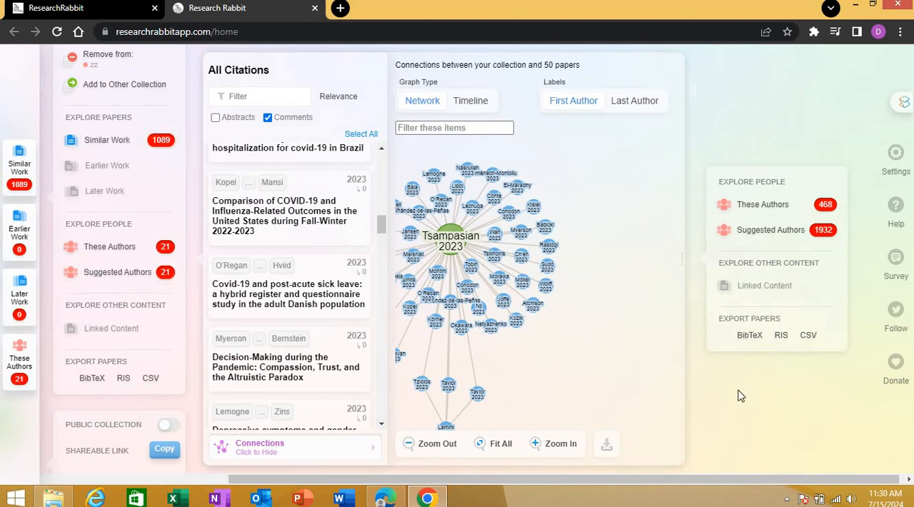
mouse_move(765, 341)
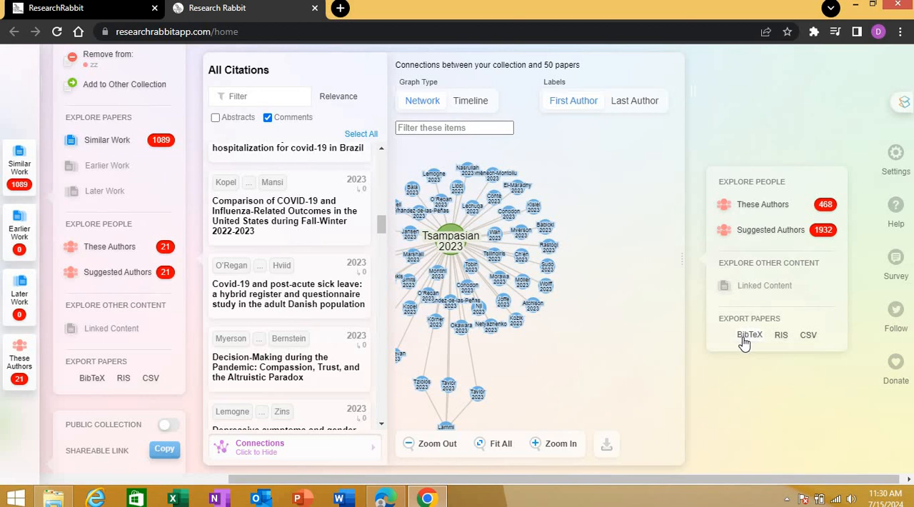
Export the citing papers as BibTeX and import the .bib file into Zotero.
click(750, 334)
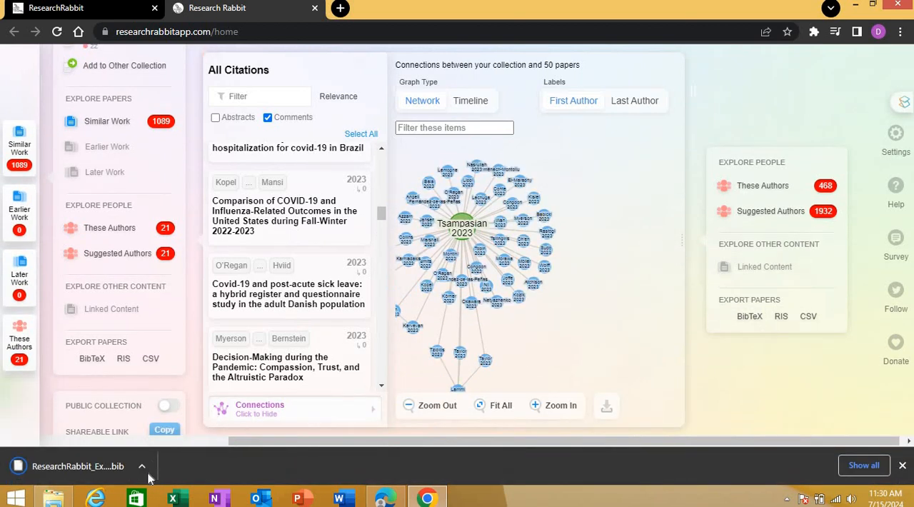
click(141, 466)
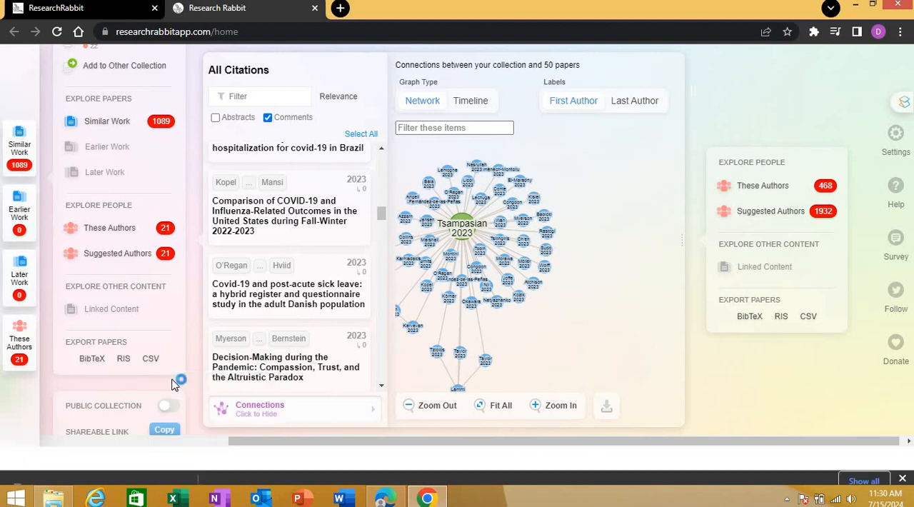
click(468, 497)
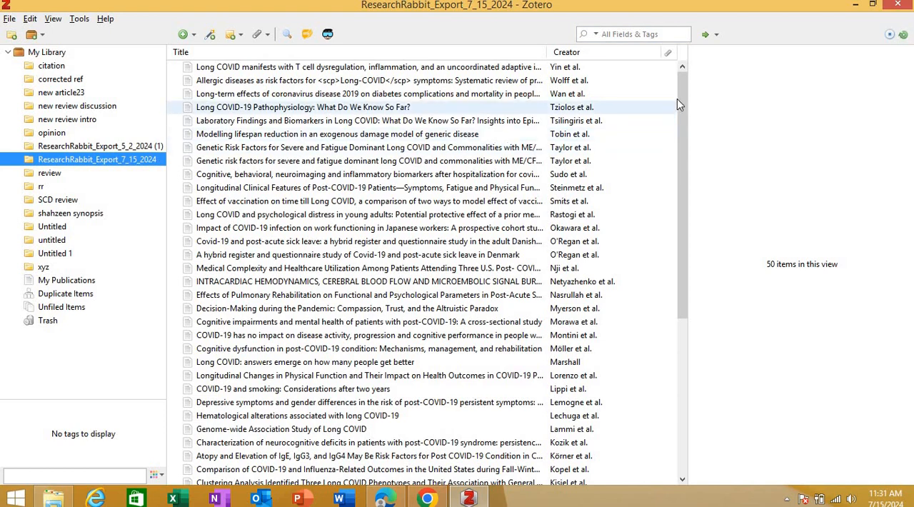
Scroll through the imported ResearchRabbit_Export_7_15_2024 collection's 50 Long COVID citing papers.
scroll(down, 3)
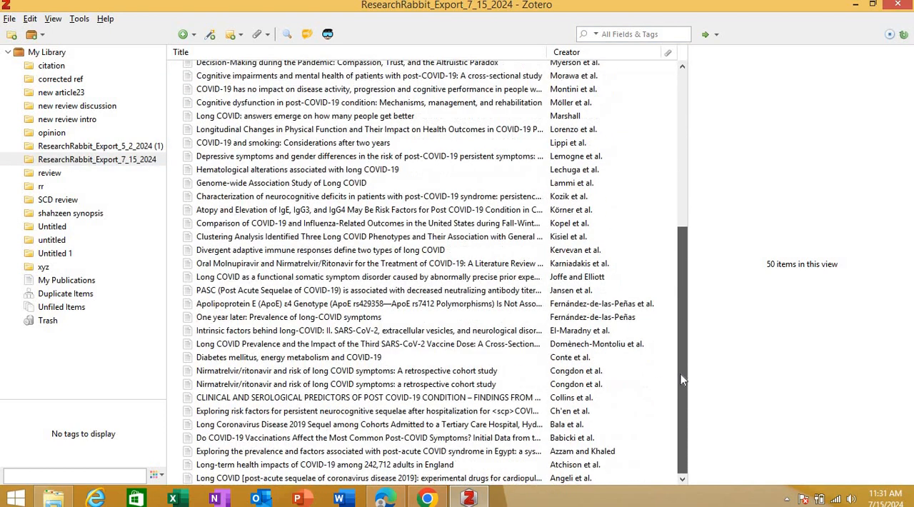
scroll(up, 3)
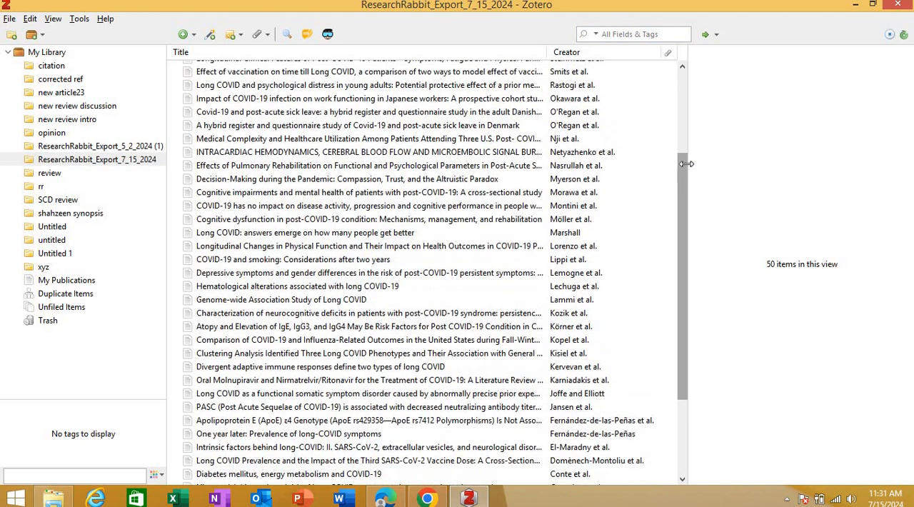